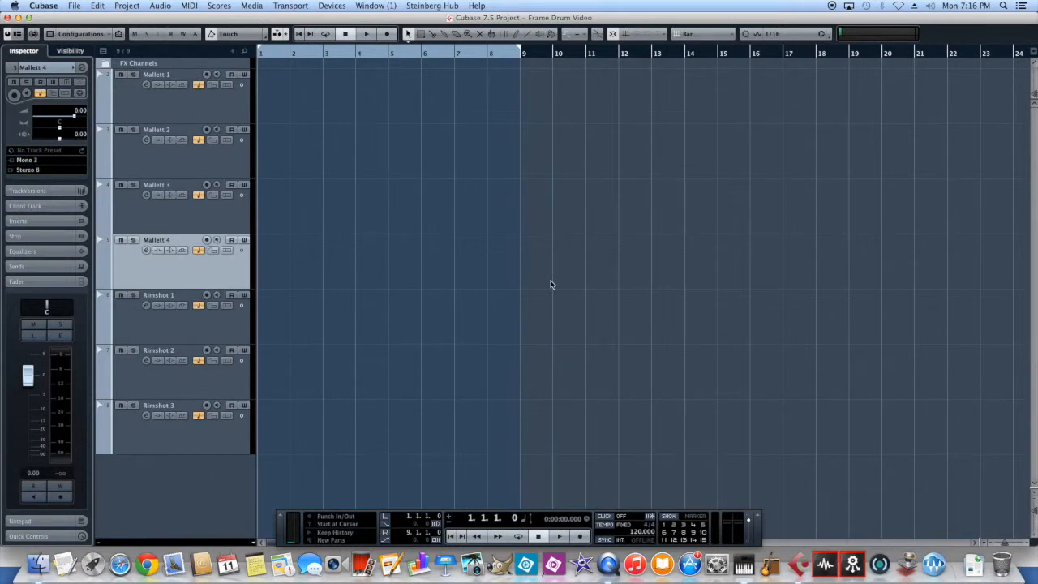
mouse_move(510, 282)
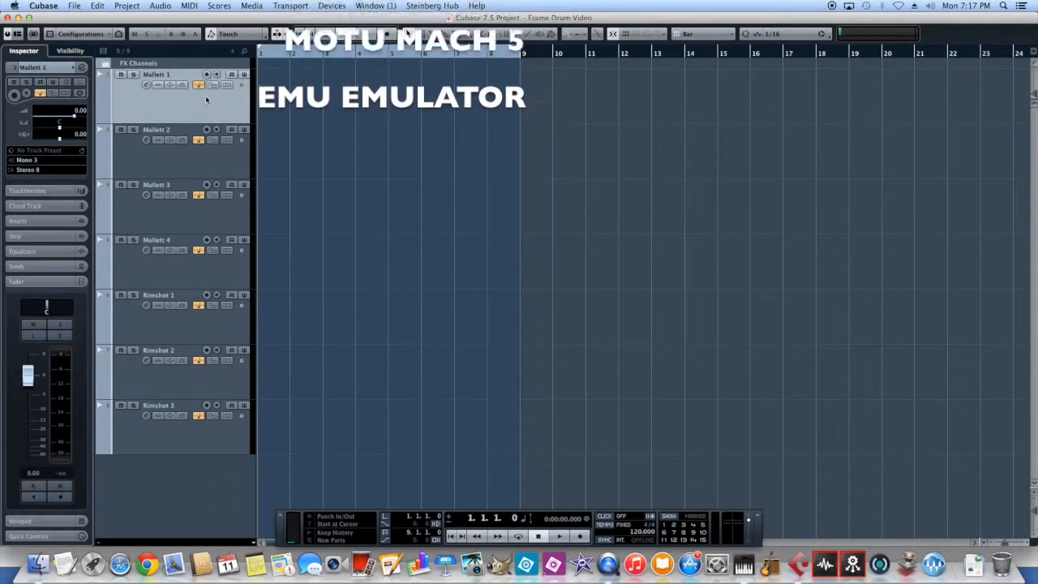
Record-enable Mallett 1, then select and record-enable Mallett 2 for its take.
left_click(206, 74)
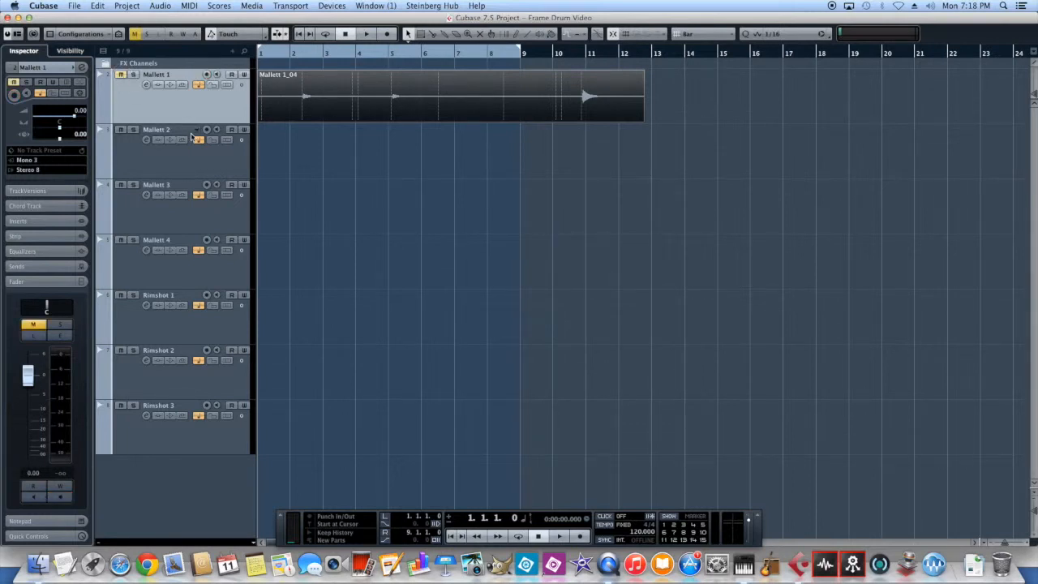
left_click(207, 130)
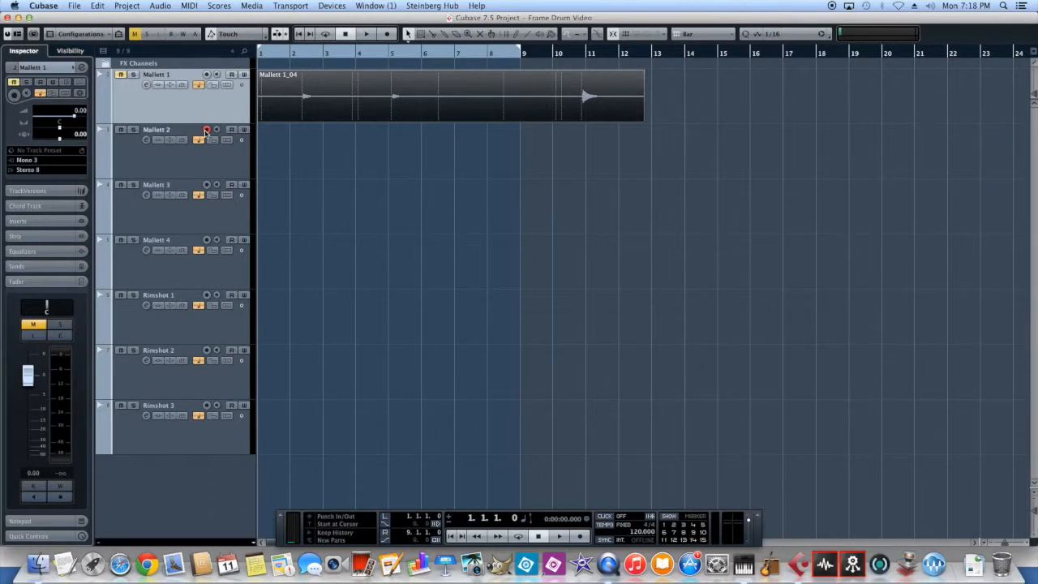
left_click(365, 33)
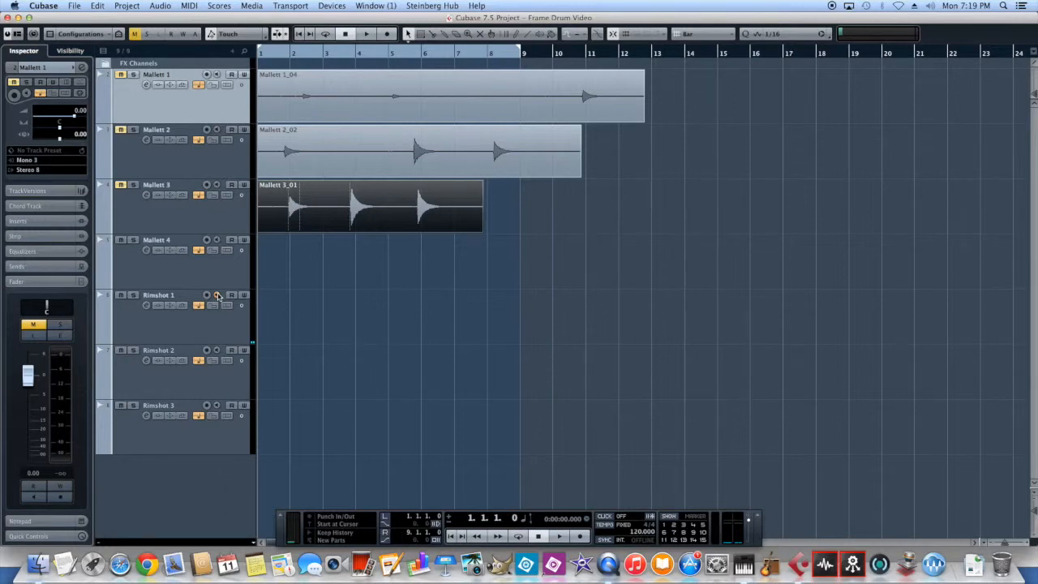
Record-enable the Rimshot 1 track for recording a take.
left_click(206, 295)
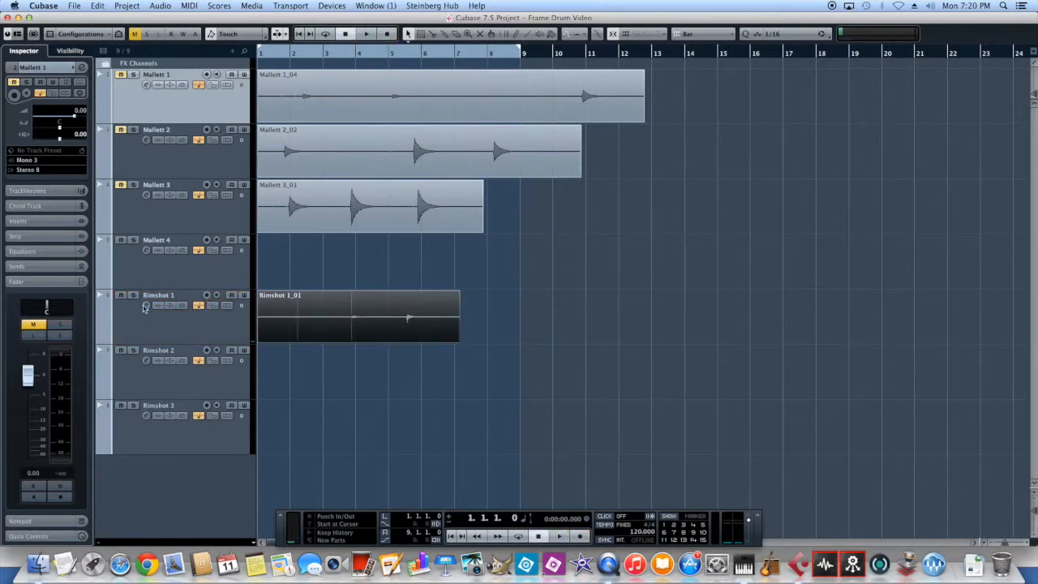
mouse_move(207, 353)
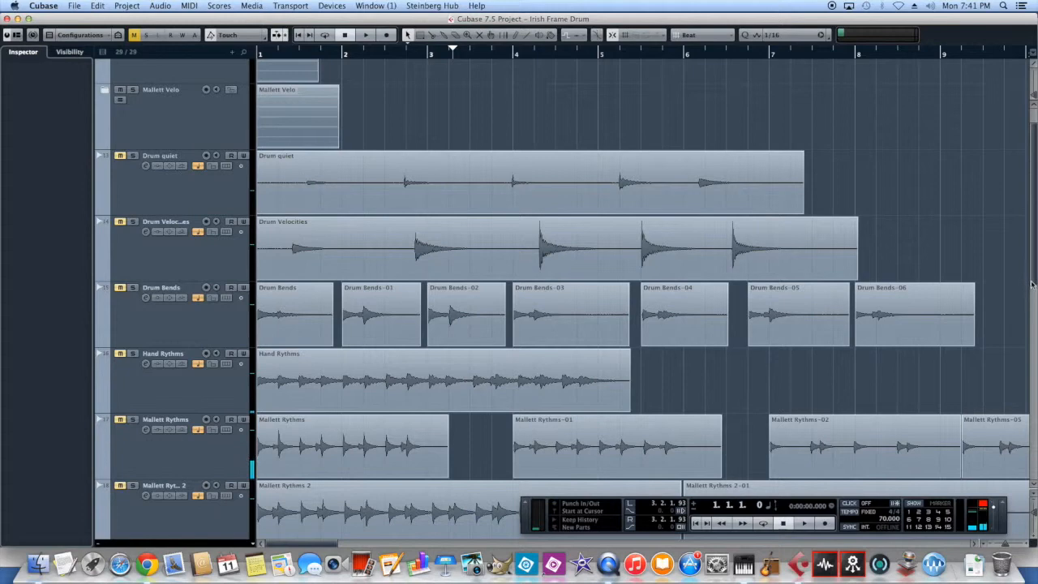
scroll("down", 3)
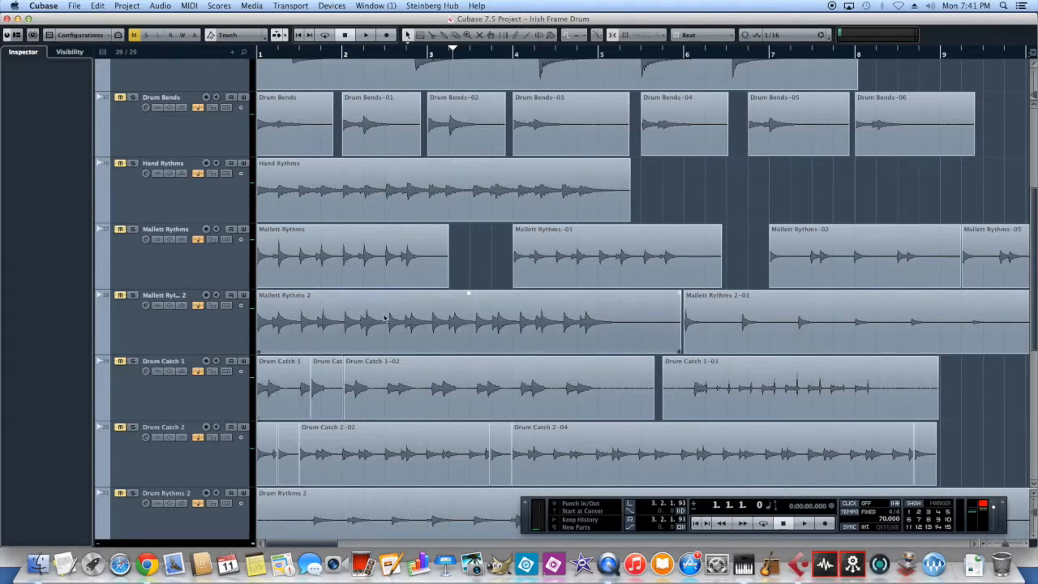
scroll("down", 3)
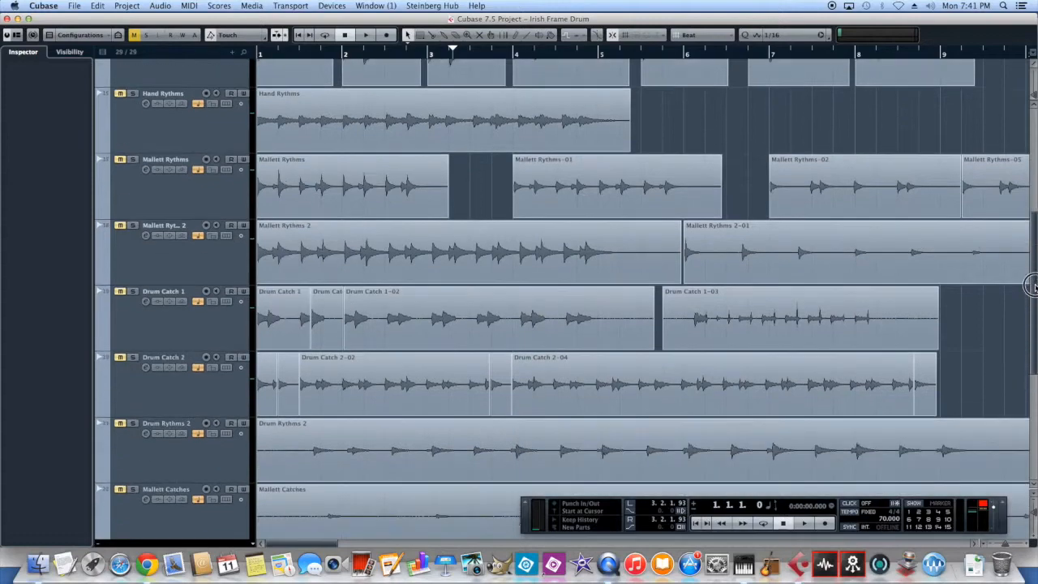
scroll("down", 3)
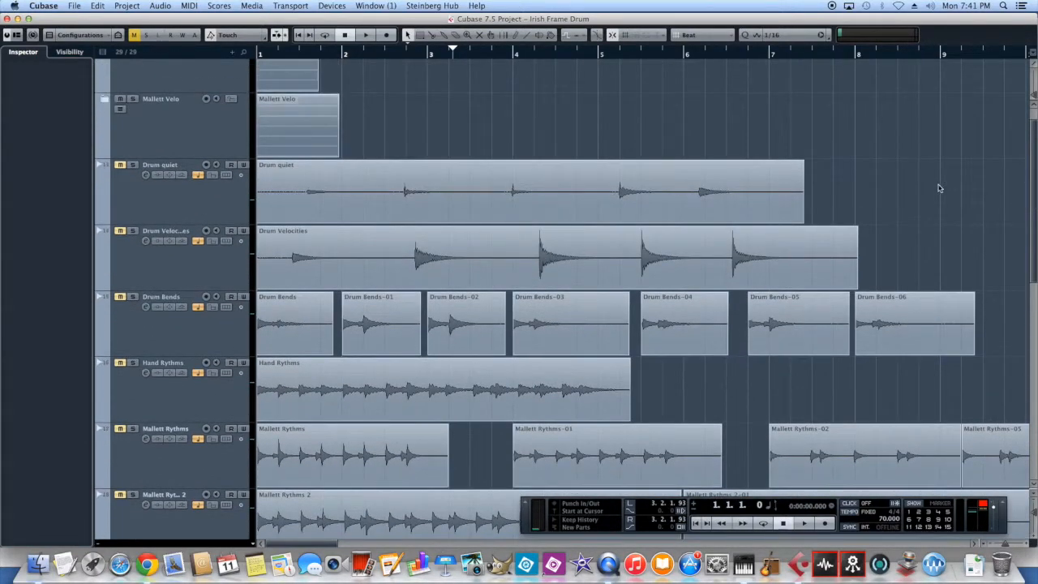
mouse_move(958, 65)
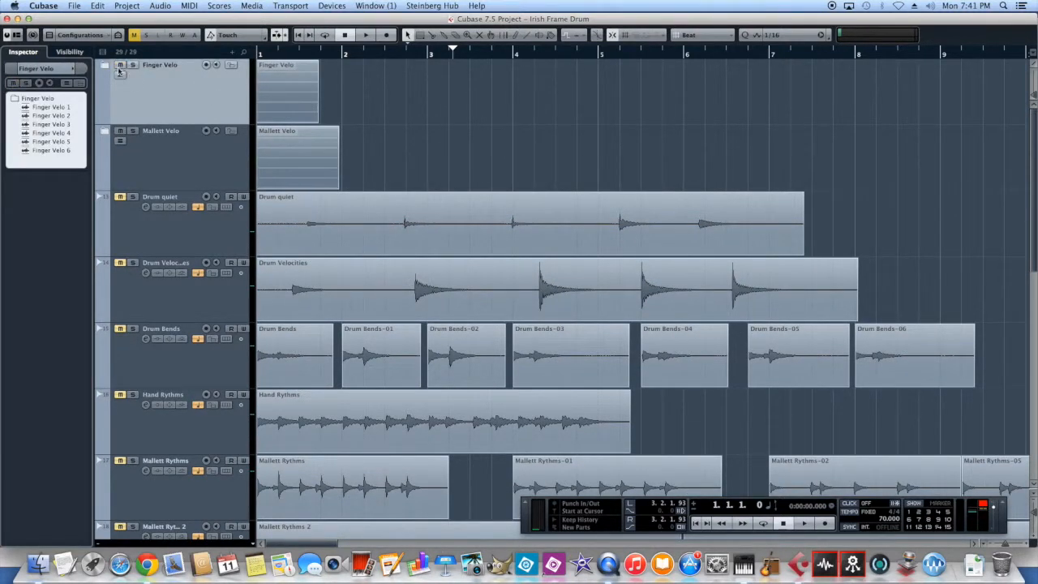
Expand the Finger Velo folder to reveal tracks Finger Velo 1 to 6.
left_click(104, 64)
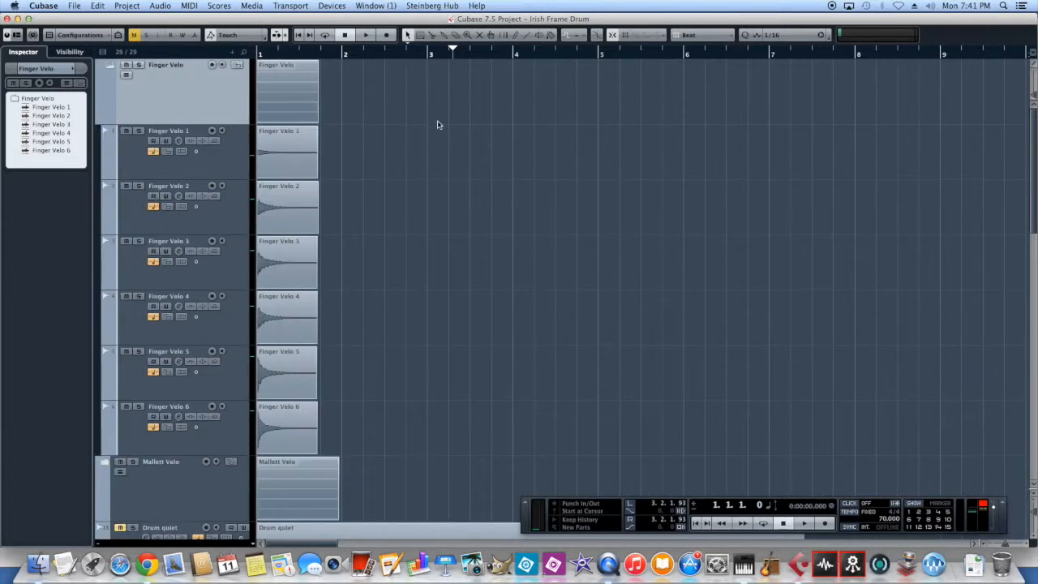
mouse_move(240, 158)
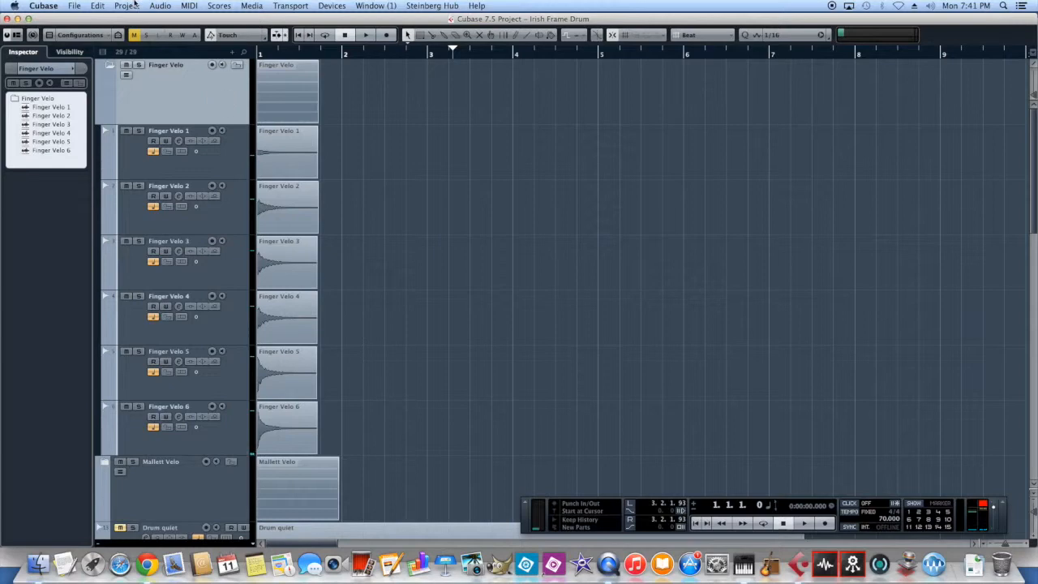
Add a new instrument track using Groove Agent SE.
left_click(126, 6)
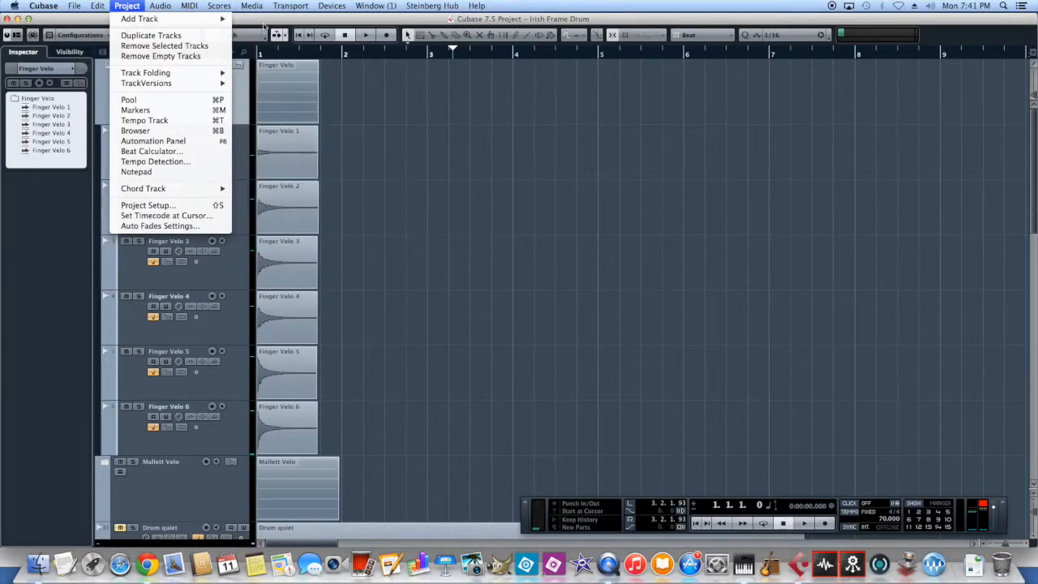
left_click(139, 19)
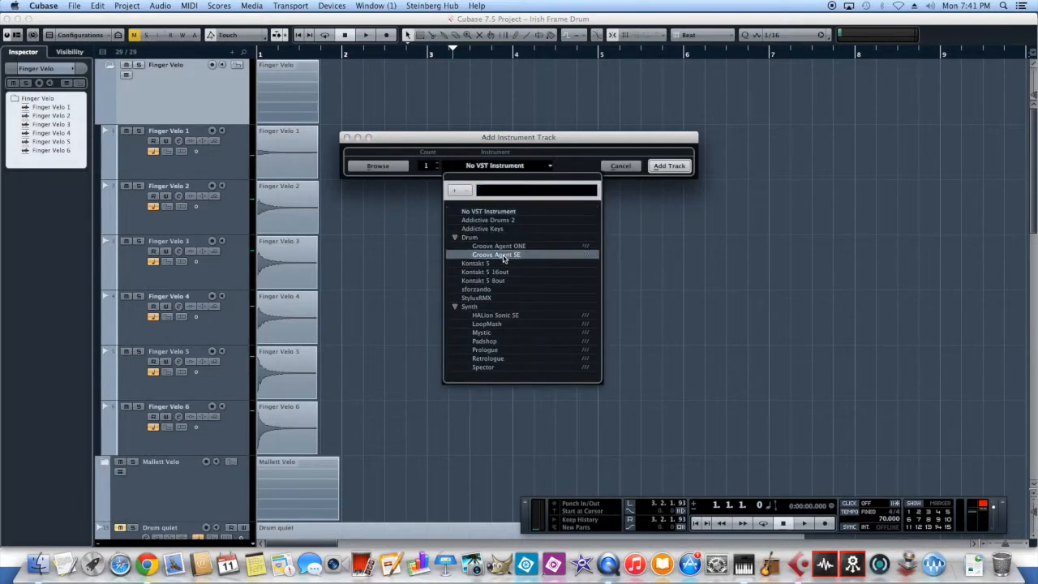
left_click(495, 254)
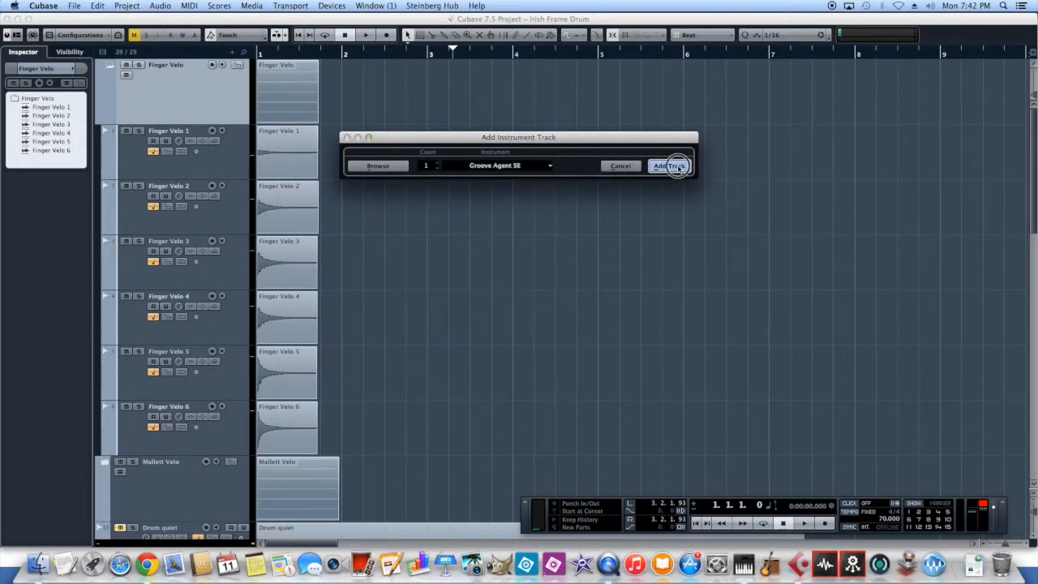
left_click(667, 166)
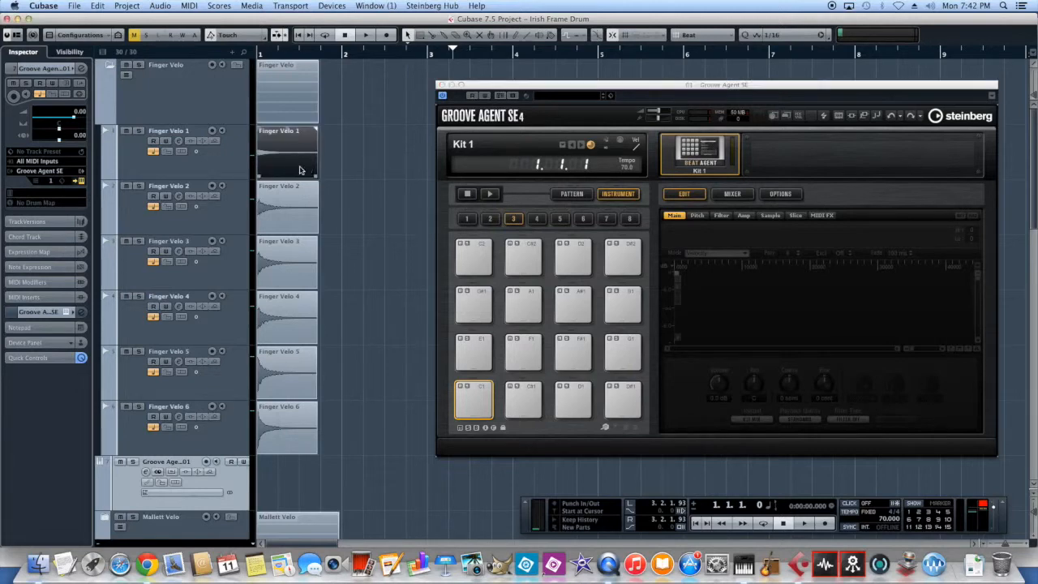
Drop the Finger Velo 1 hit onto pad C1 and view its loaded sample.
left_click(473, 398)
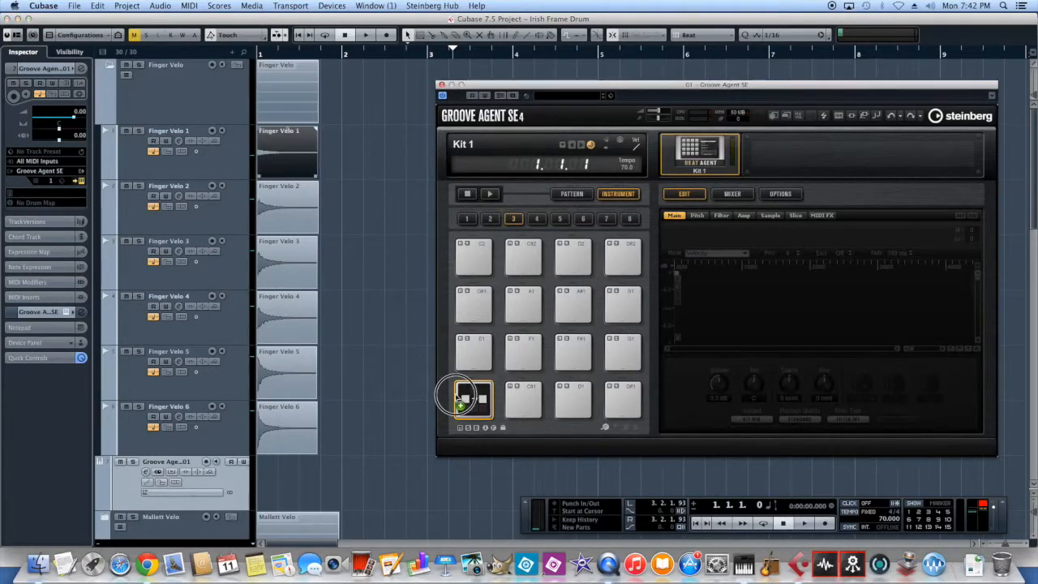
left_click(473, 397)
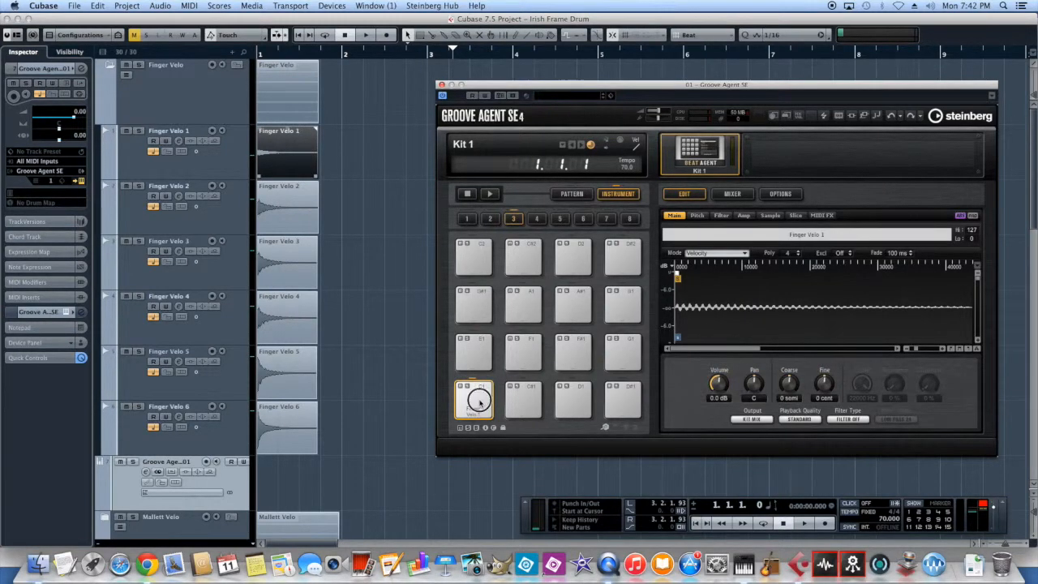
left_click(473, 397)
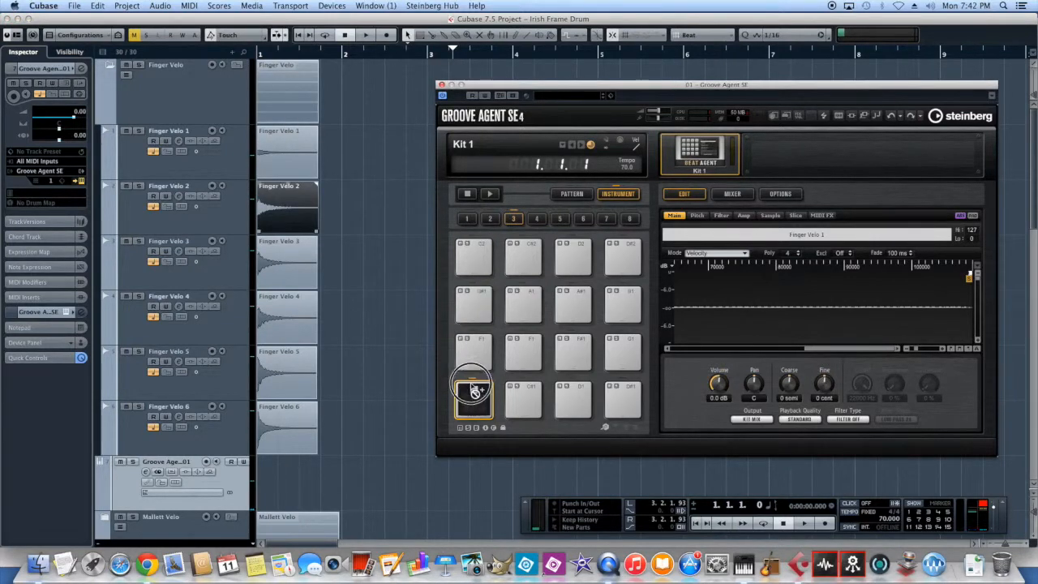
Layer more Finger Velo hits onto pad C1, auditioning soft and hard velocities between drops.
left_click(473, 397)
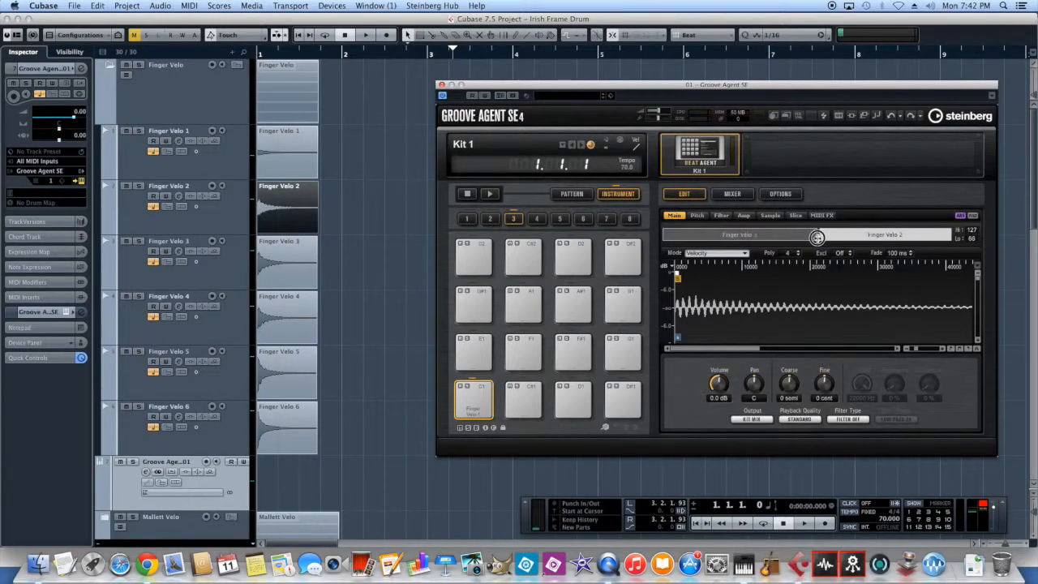
mouse_move(817, 236)
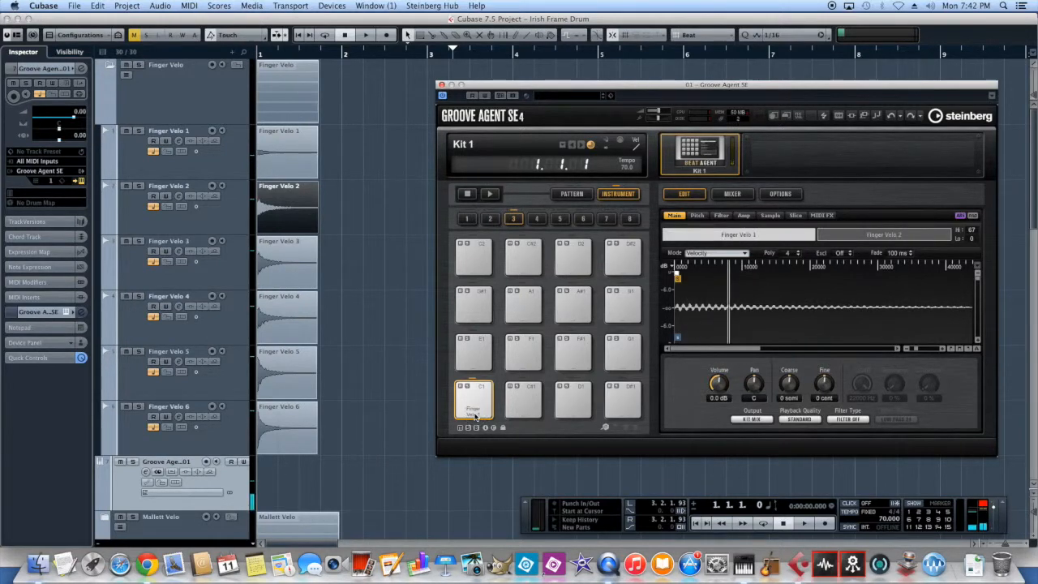
left_click(473, 400)
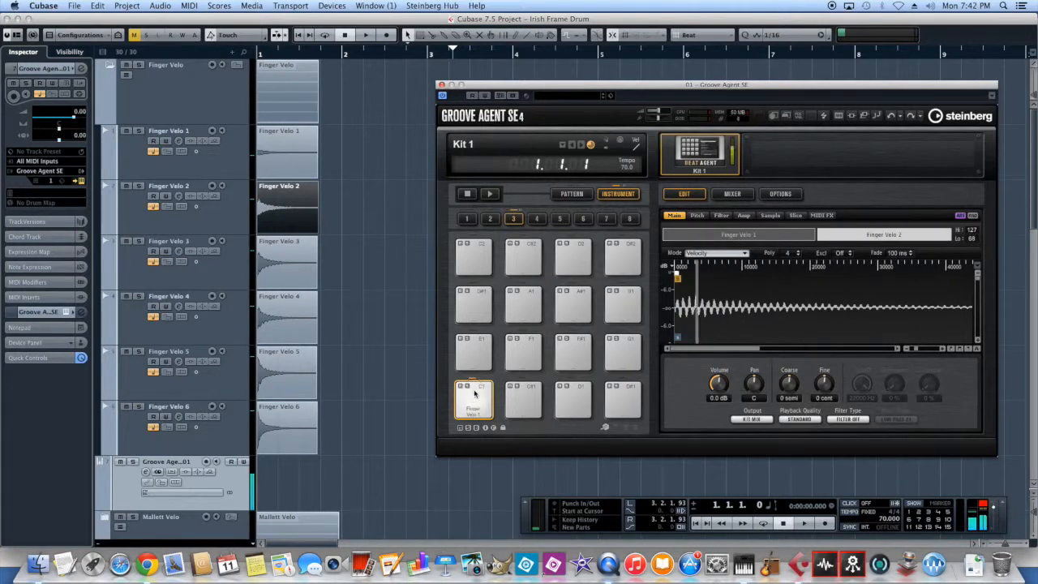
left_click(473, 398)
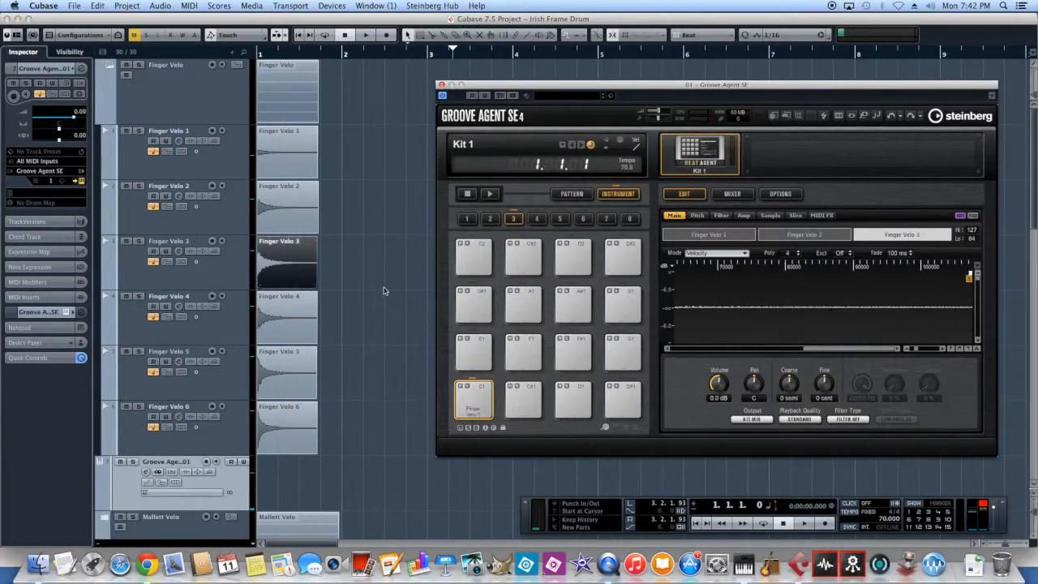
left_click(475, 398)
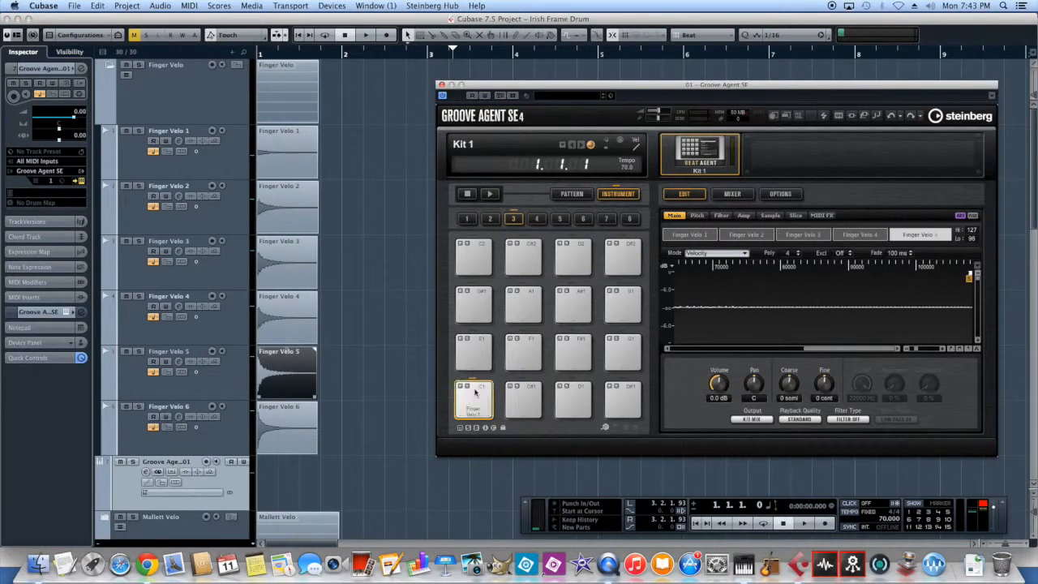
left_click(475, 397)
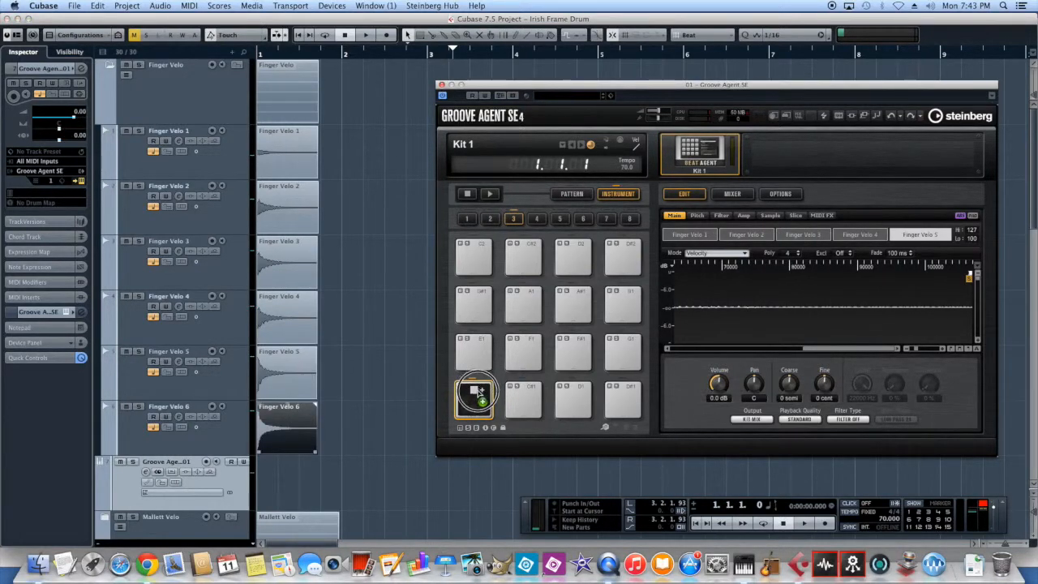
left_click(475, 397)
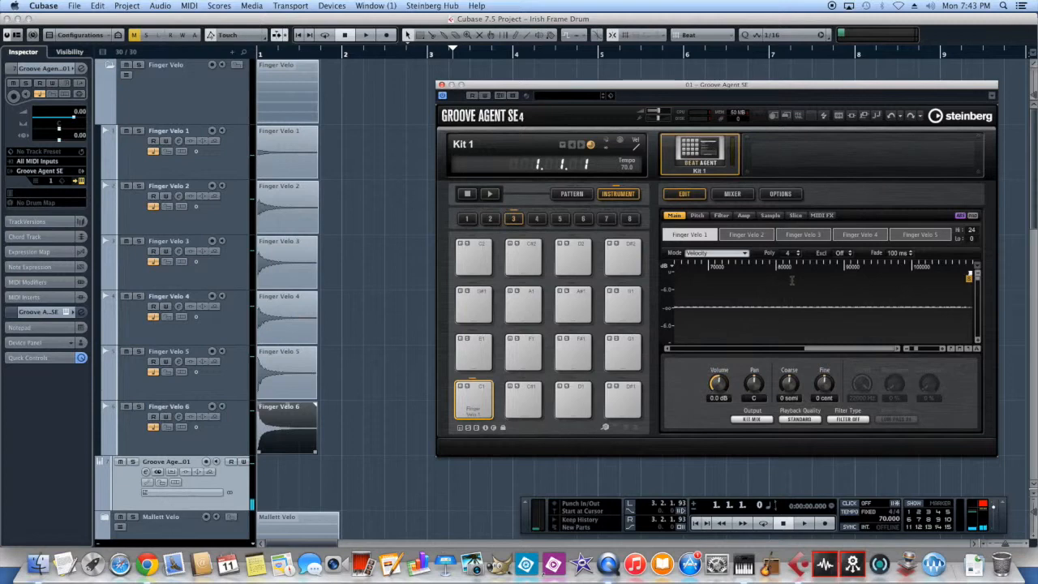
left_click(523, 397)
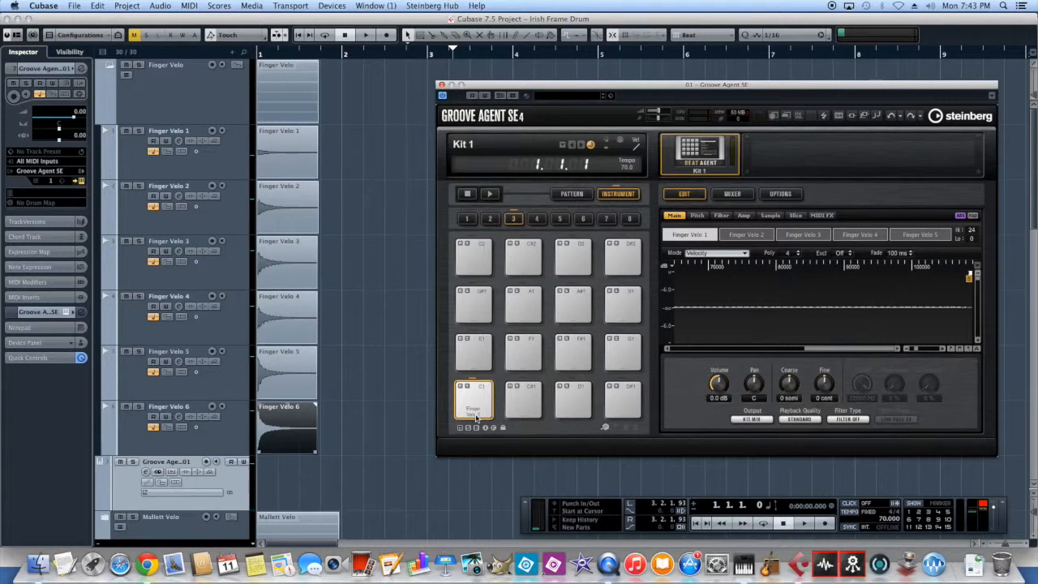
left_click(745, 234)
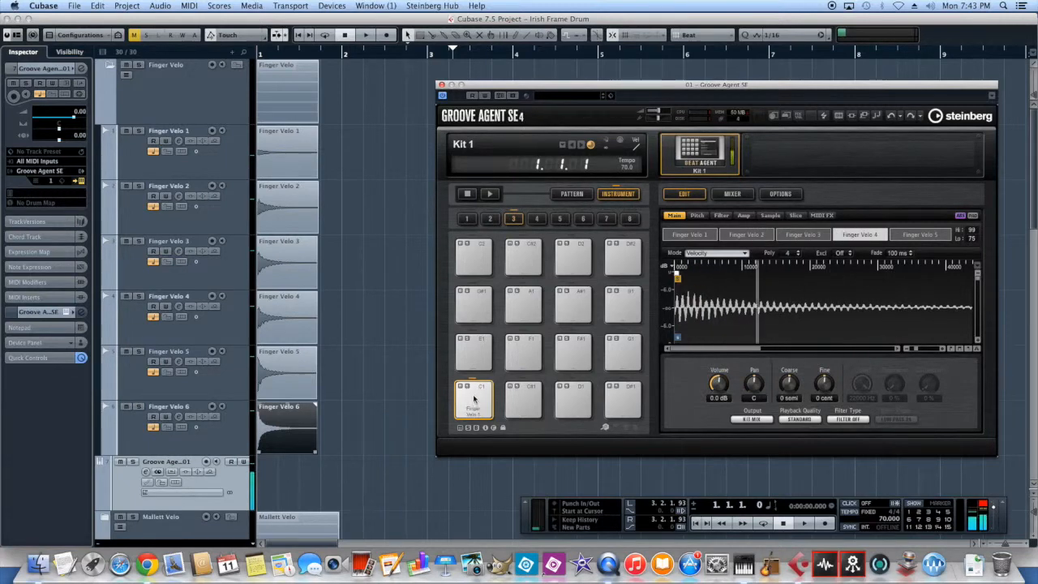
left_click(473, 397)
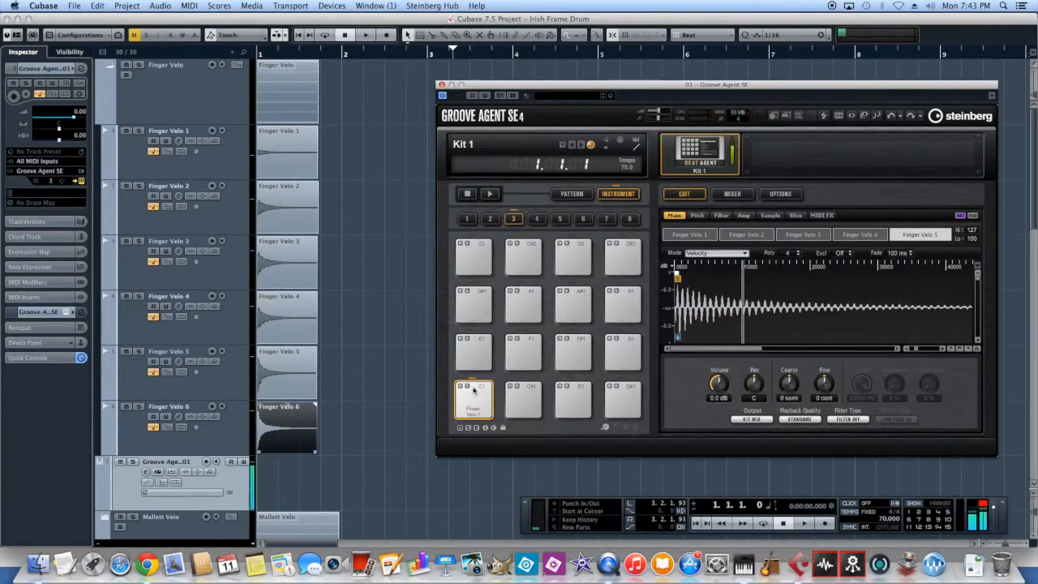
left_click(860, 234)
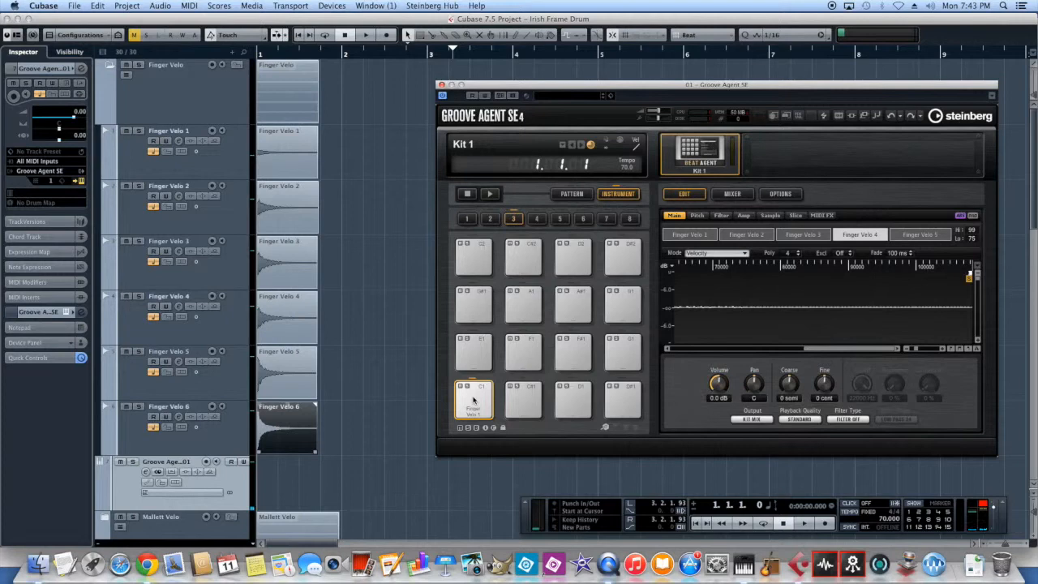
mouse_move(477, 393)
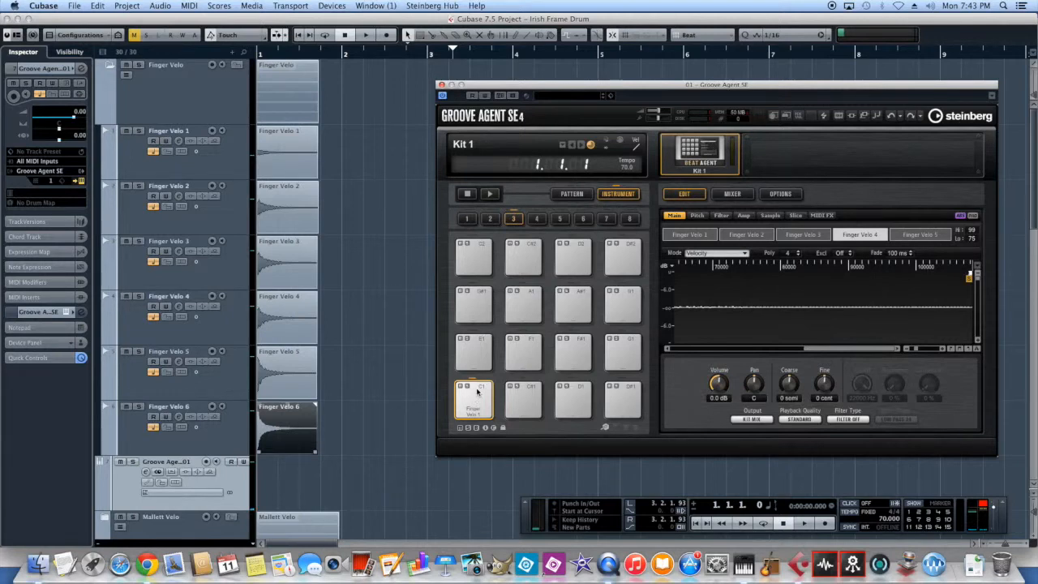
left_click(473, 397)
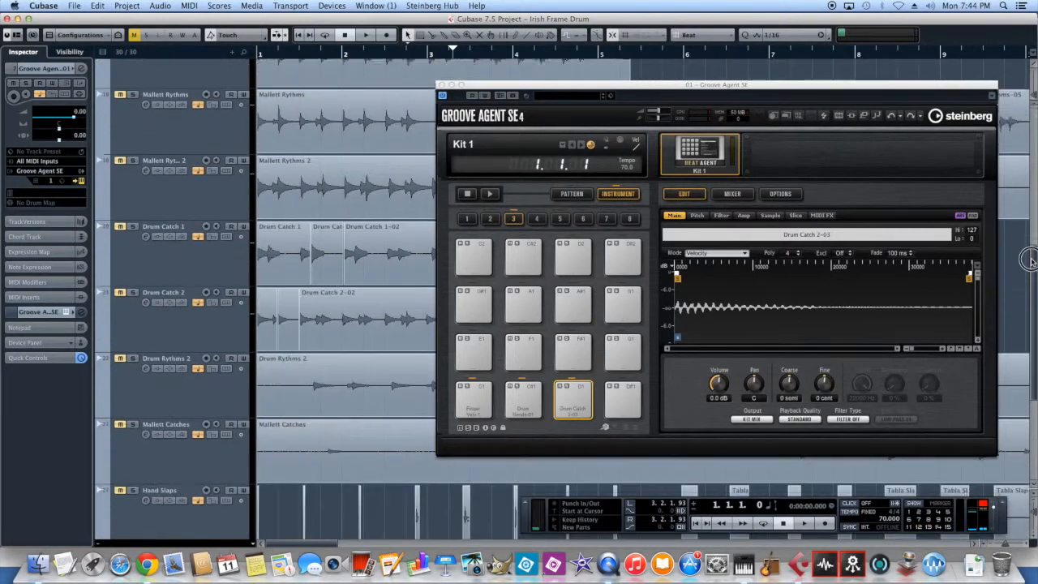
Load Hand Slaps events onto pads D#1 and E1 and audition both Tabla Slaps pads.
scroll("down", 3)
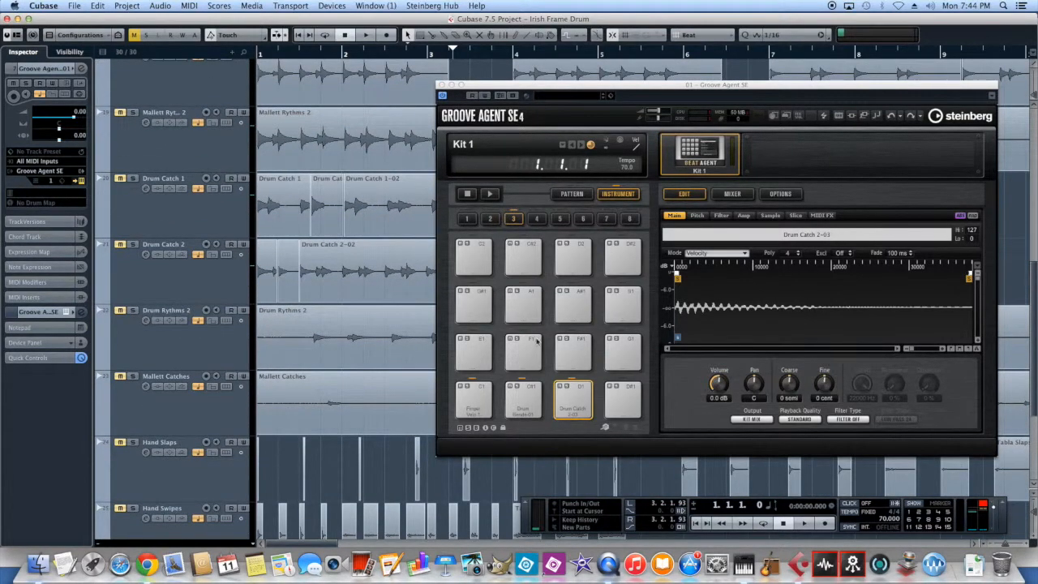
mouse_move(467, 481)
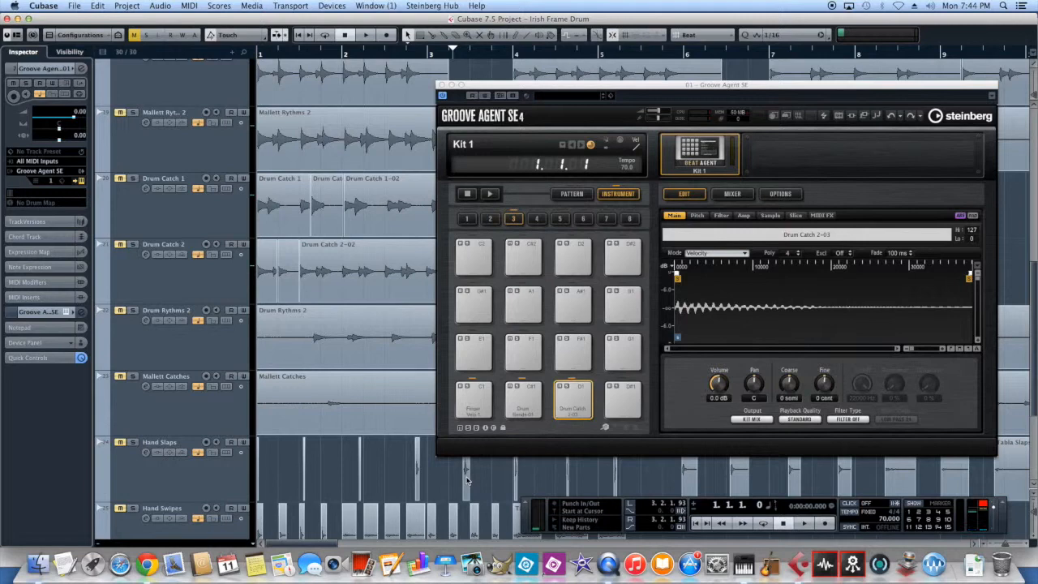
left_click(622, 397)
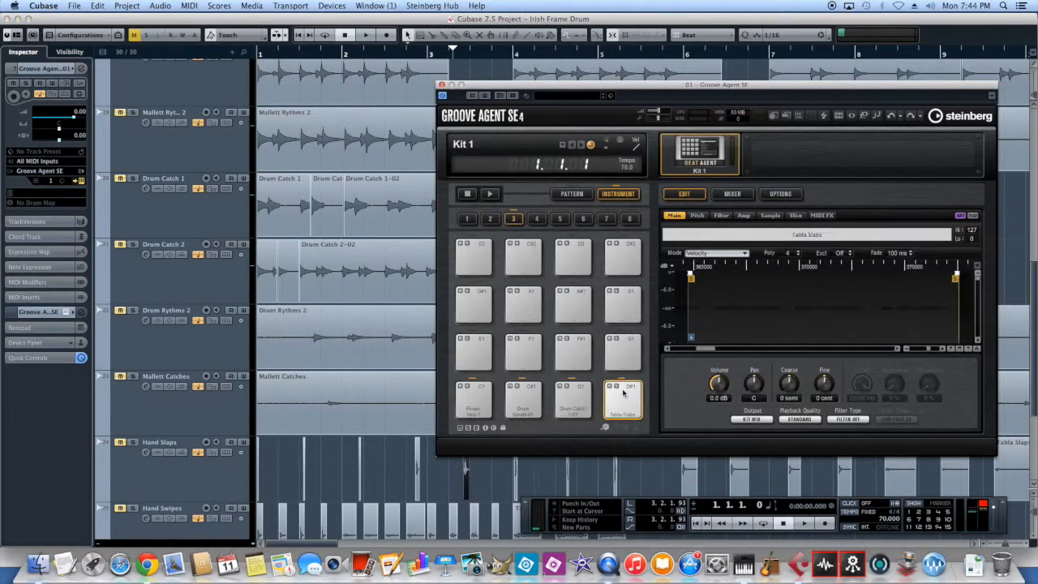
left_click(623, 399)
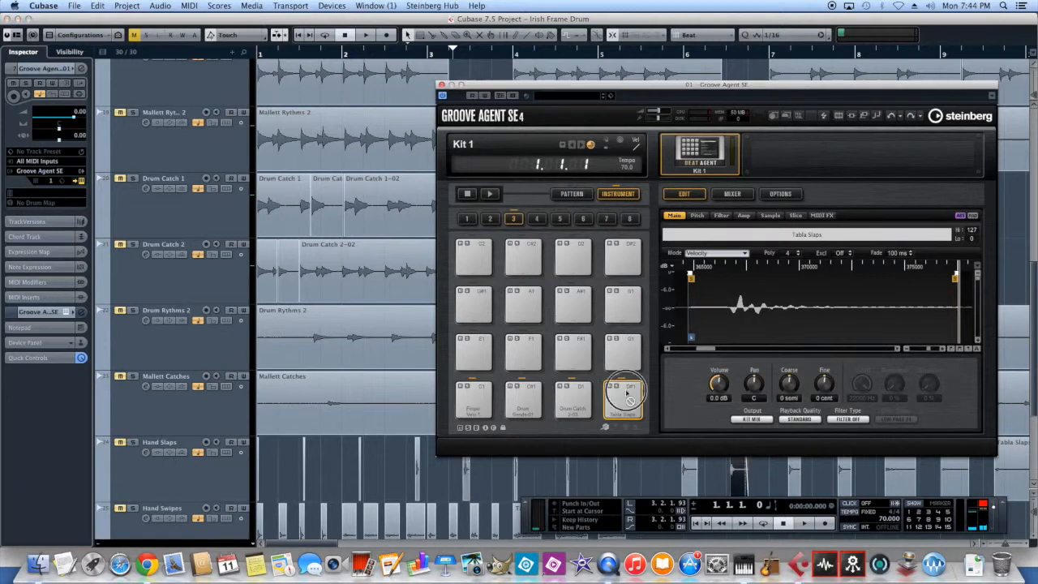
left_click(473, 352)
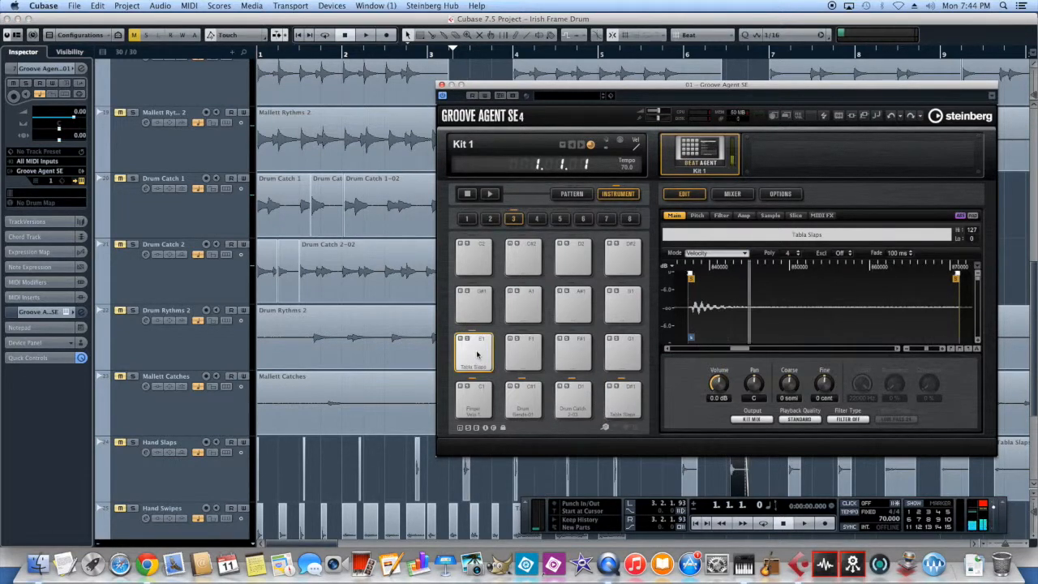
left_click(474, 353)
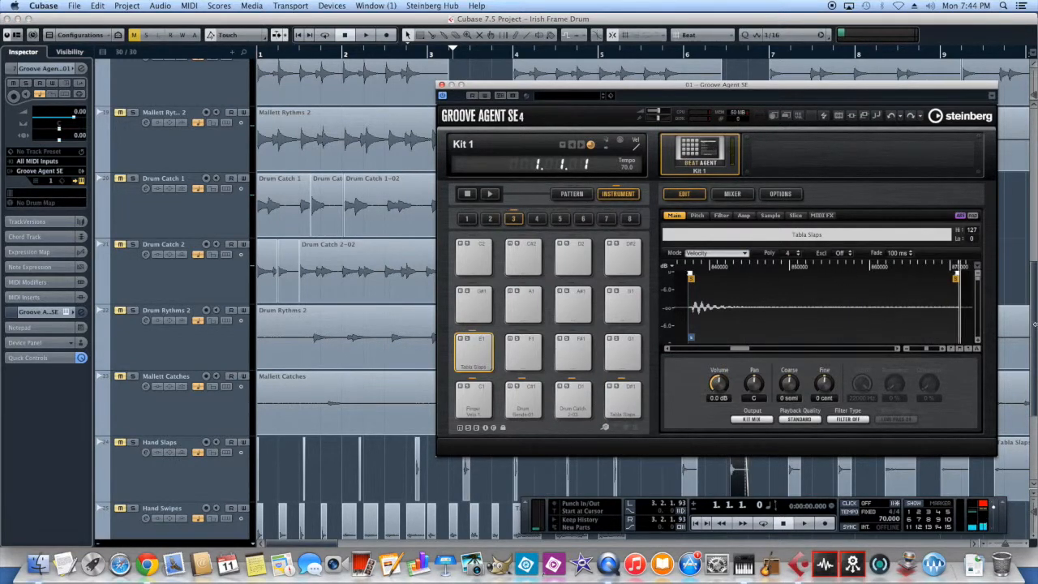
Load a Hand Swipes event onto empty pad F1 as Tabla Swipes-27.
scroll("down", 3)
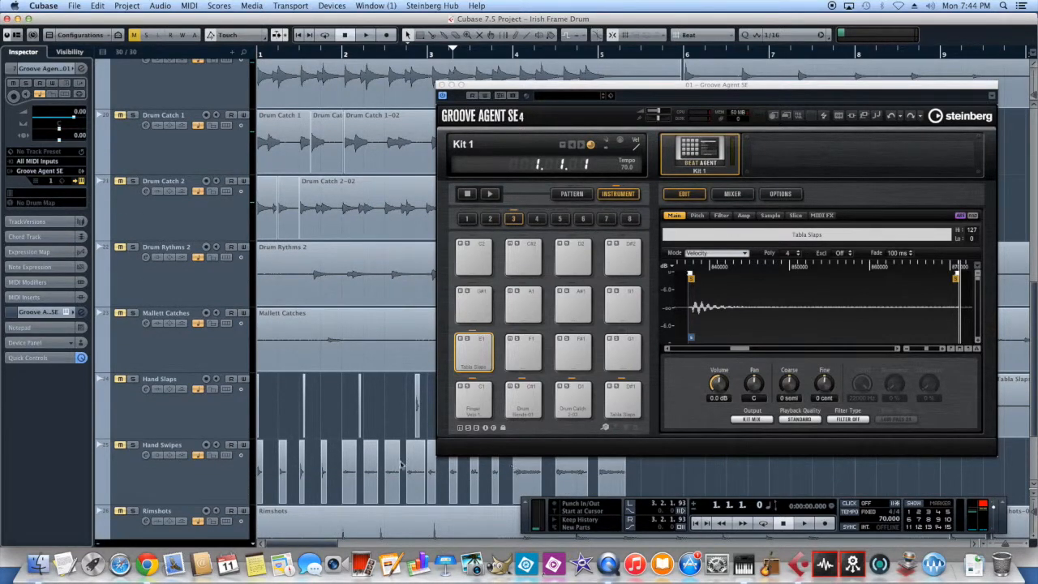
mouse_move(284, 474)
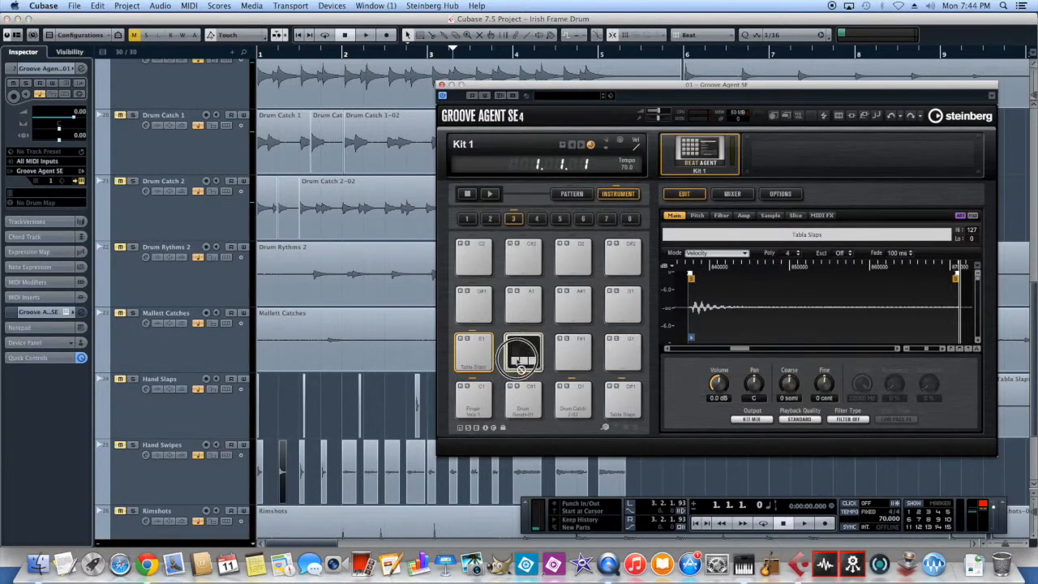
left_click(523, 353)
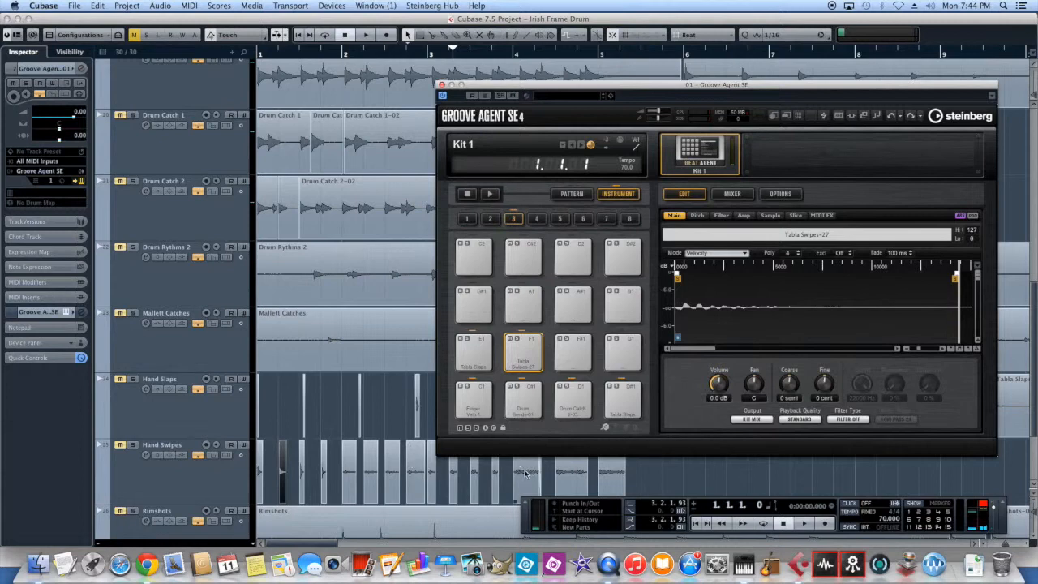
left_click(573, 353)
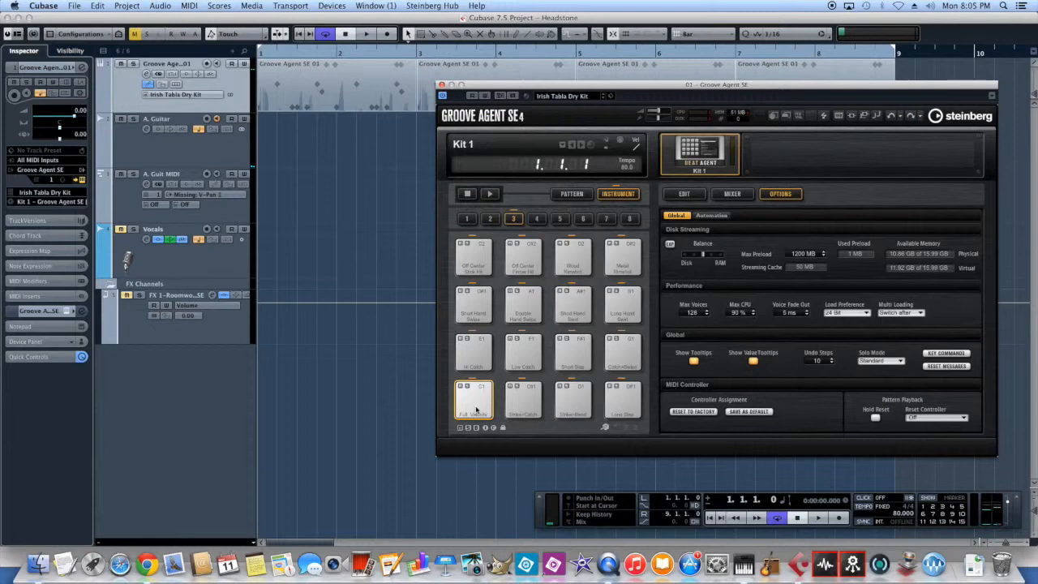
Audition the kit's pads: Full Velocity, Metal Rimshot, Short Hand Swipe, Hi Catch, Long Slap.
left_click(684, 194)
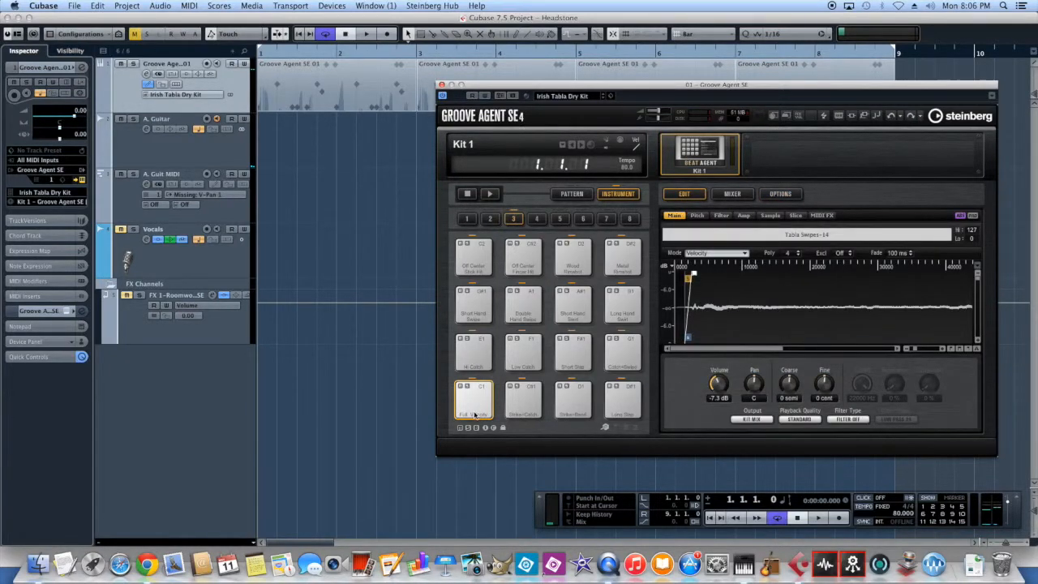
left_click(473, 397)
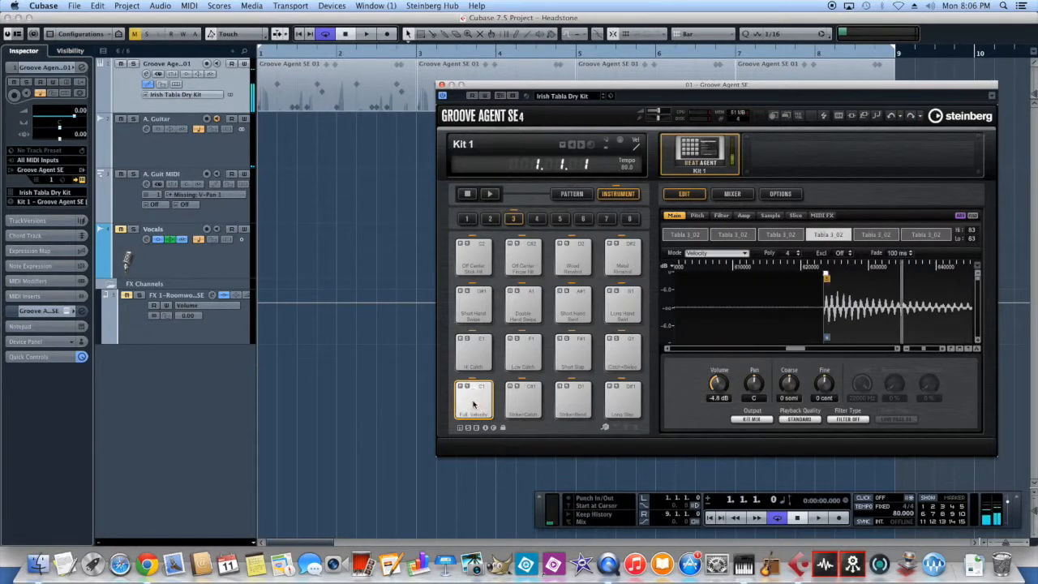
left_click(472, 401)
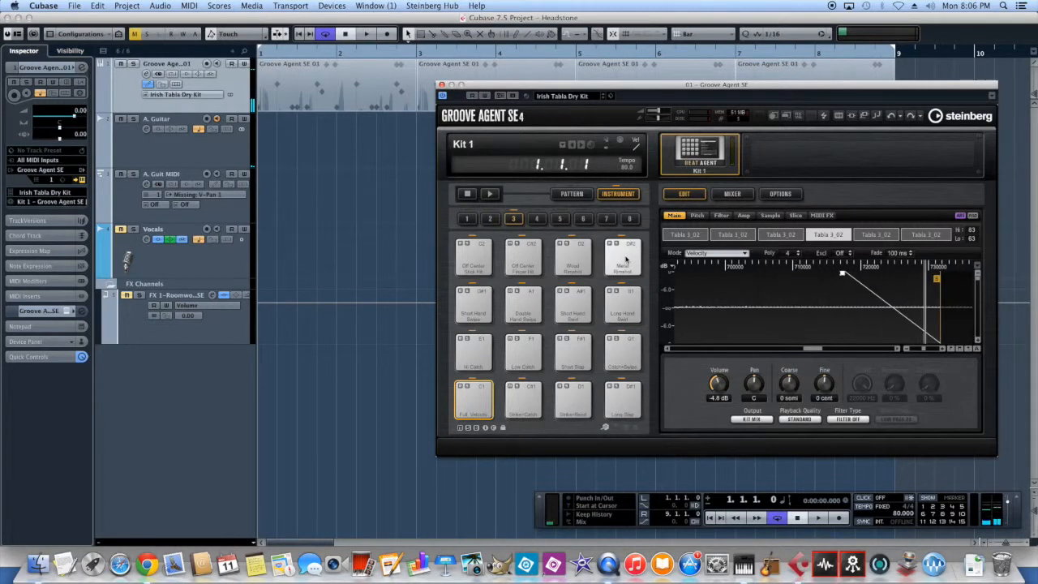
left_click(622, 258)
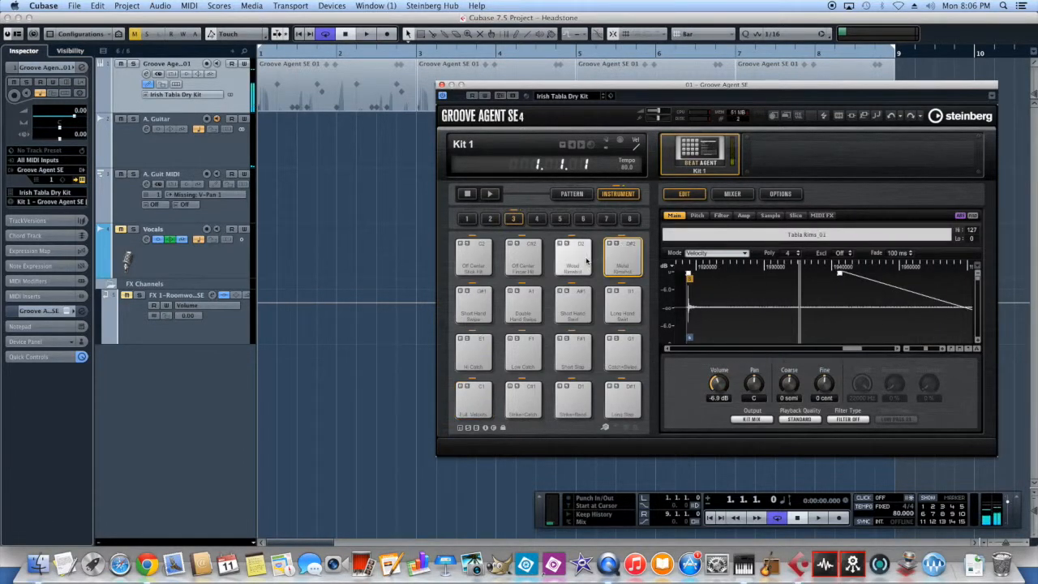
left_click(473, 304)
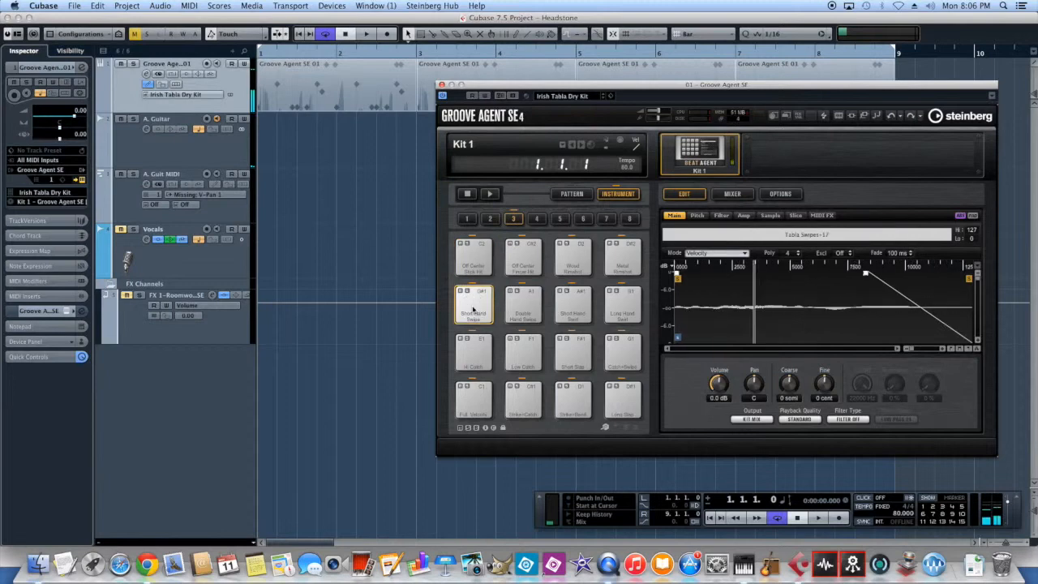
left_click(622, 353)
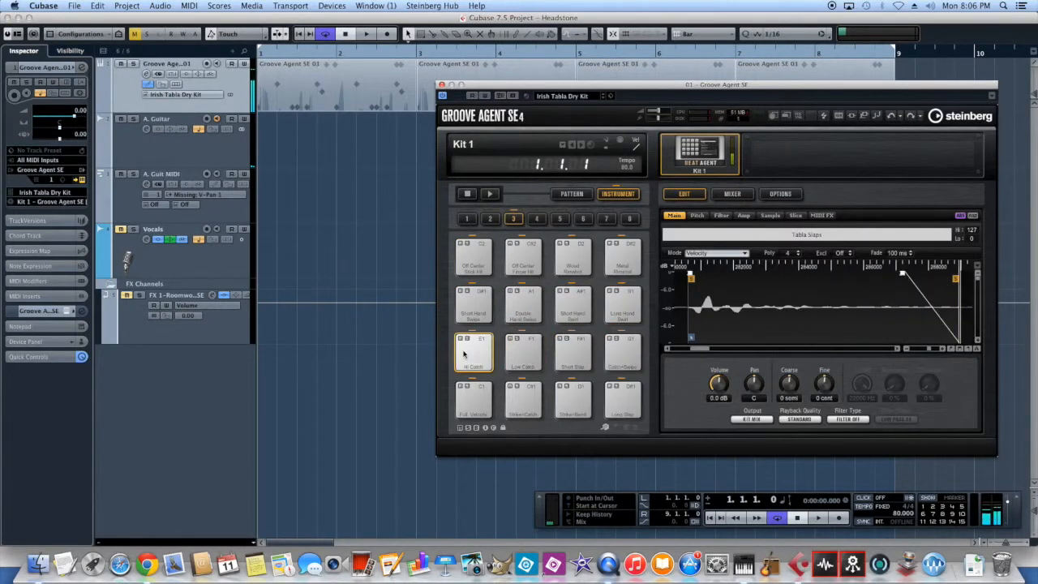
left_click(573, 400)
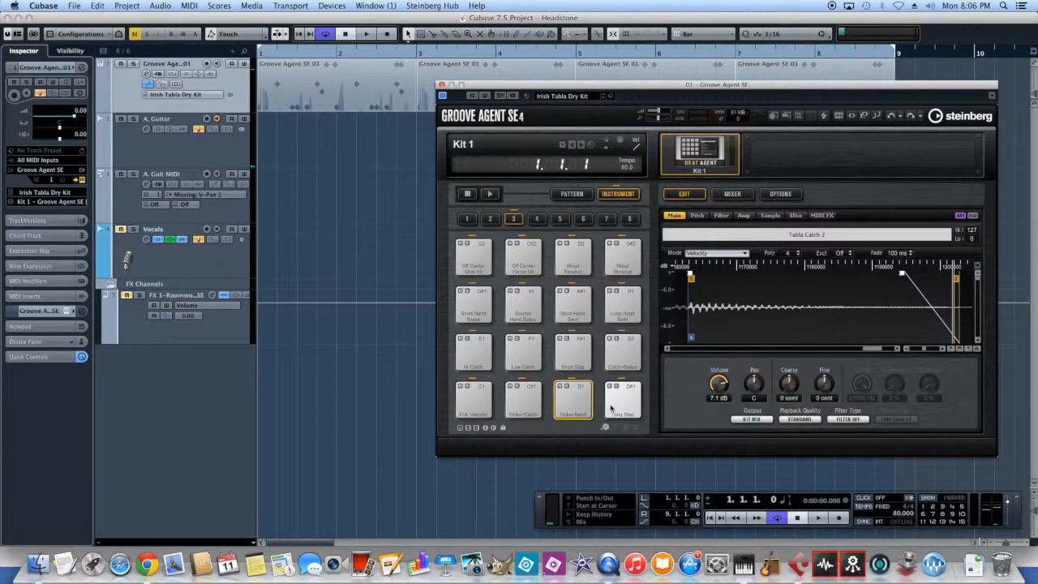
left_click(622, 399)
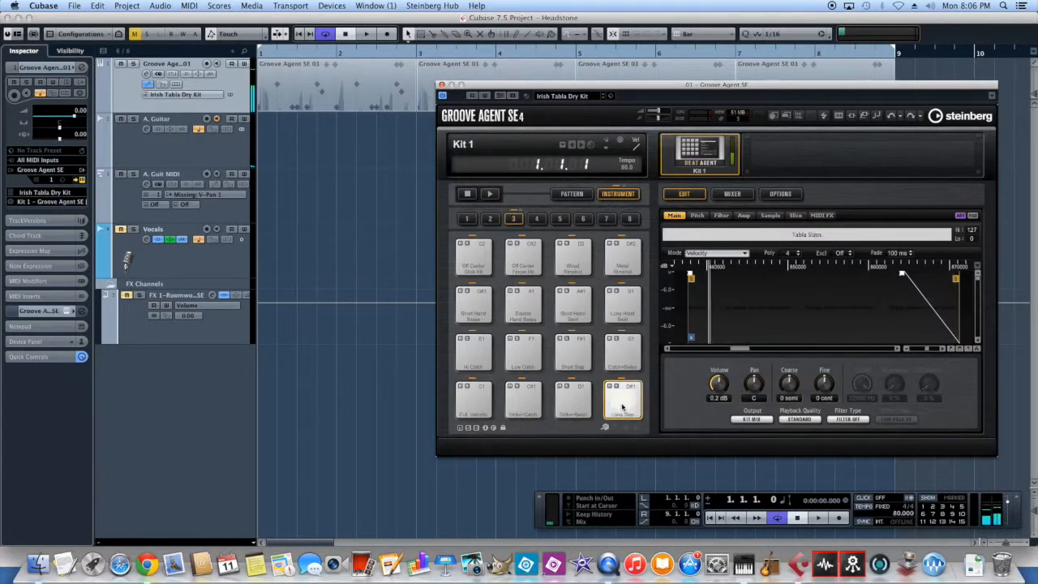